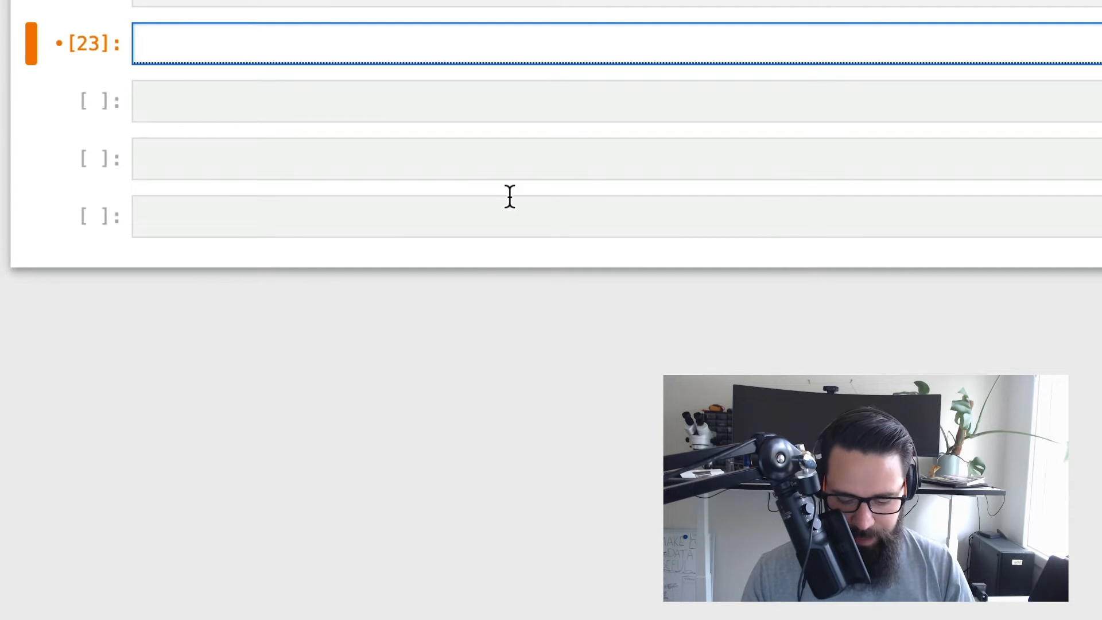
Step: Assign x = 5 in a cell, evaluate x to see 5, then clear that cell
text(x = 5)
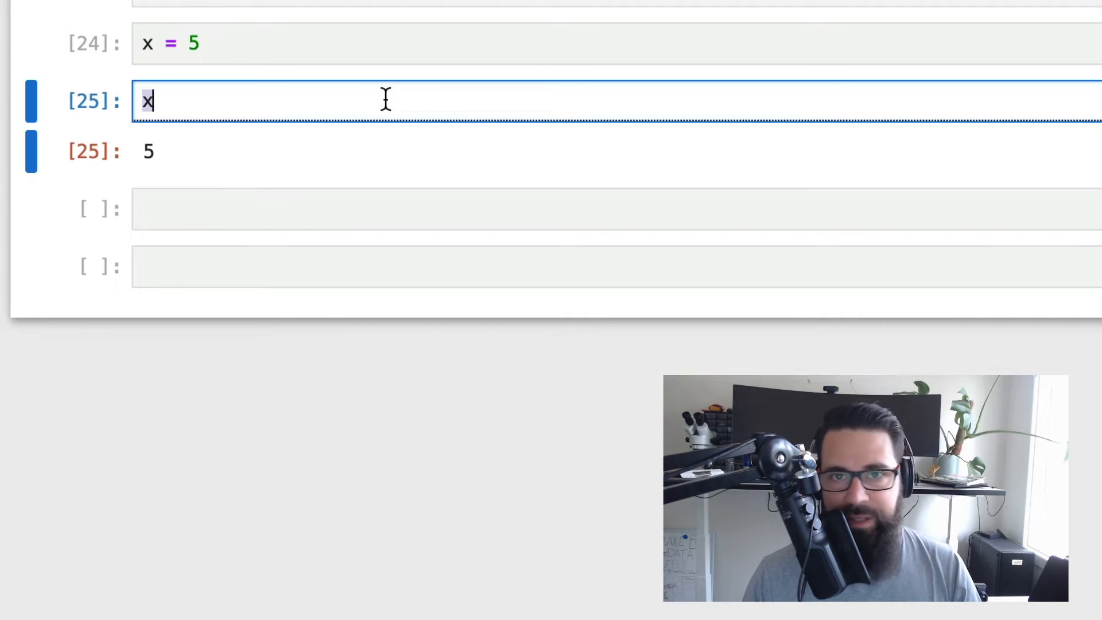
key(Backspace)
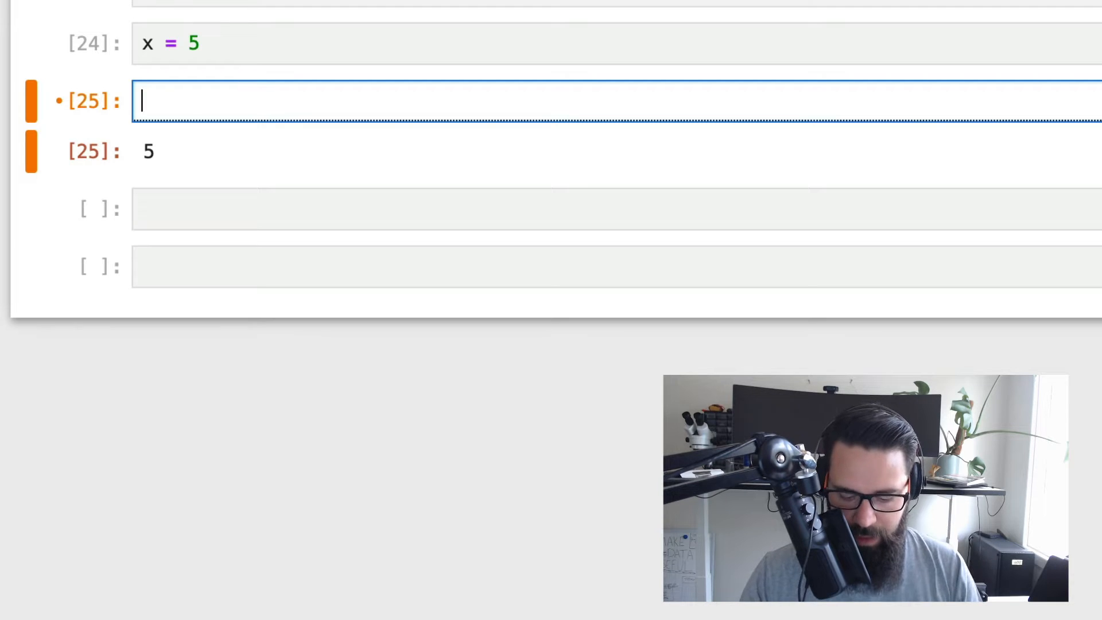
Step: Define def hello(): print(x) and call hello() so it prints 5
text(d)
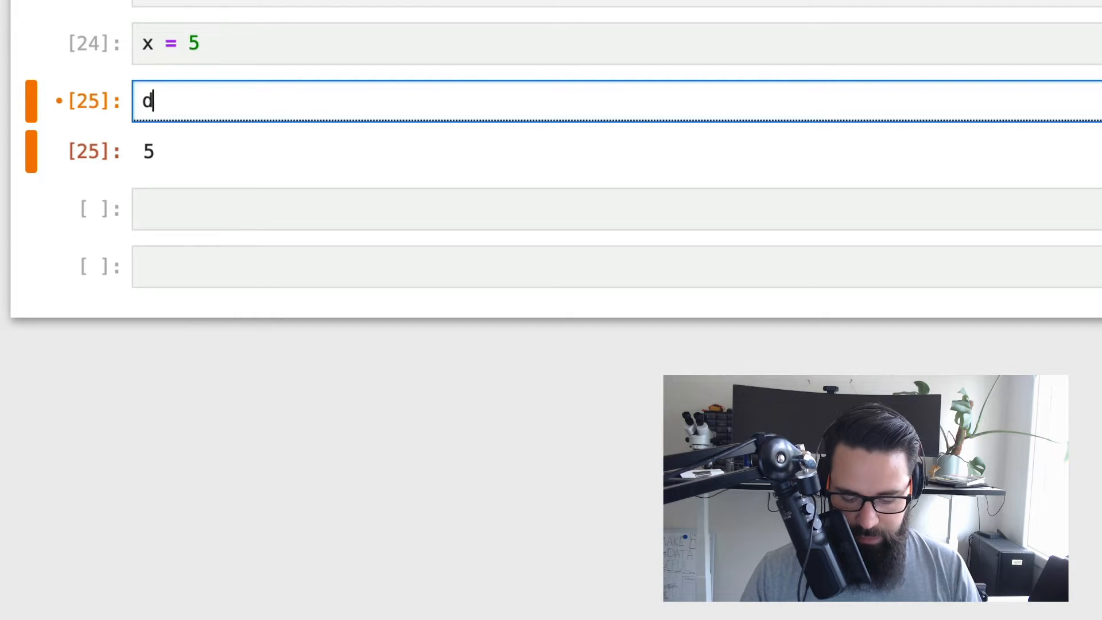
text(ef hello())
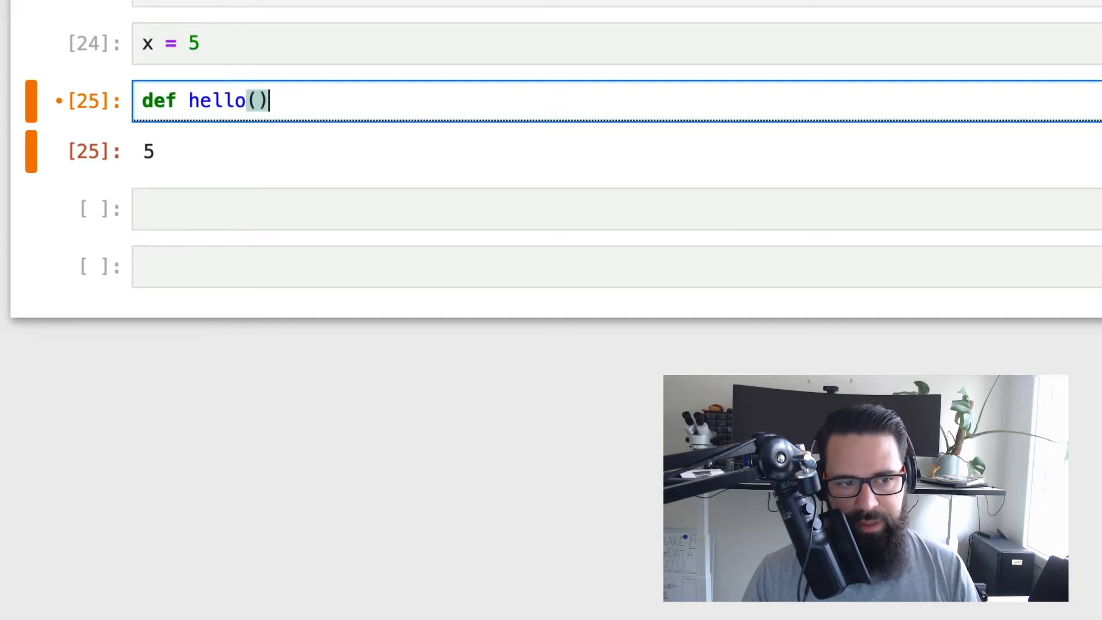
text(:)
click(616, 209)
text(hello)
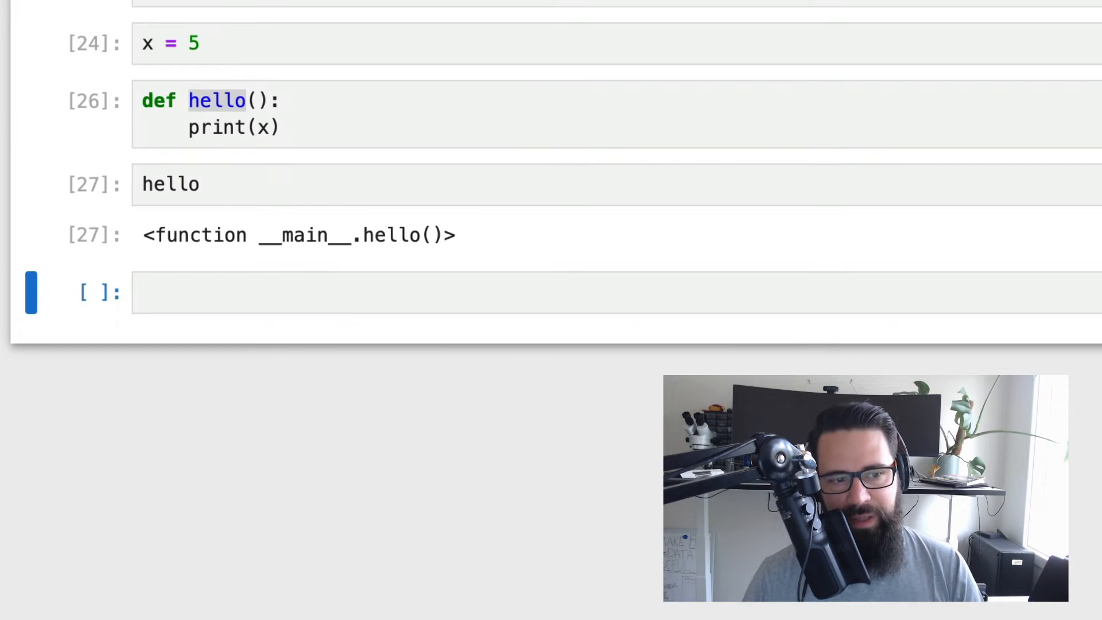
text(())
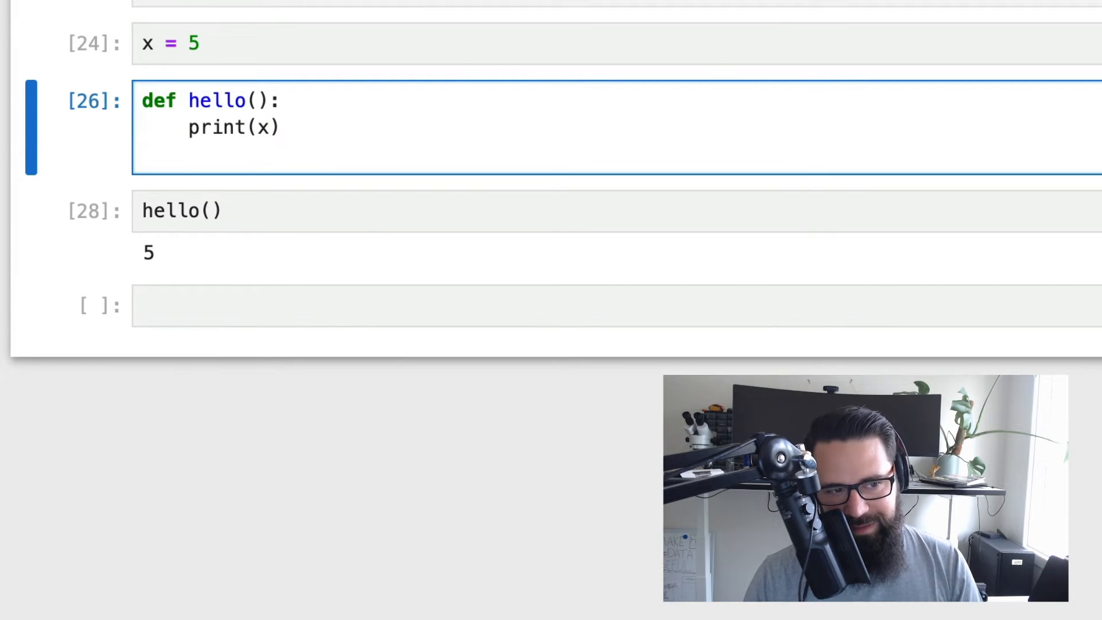
Step: Add x = 6 after print(x) inside hello so calling it raises UnboundLocalError
text(x =)
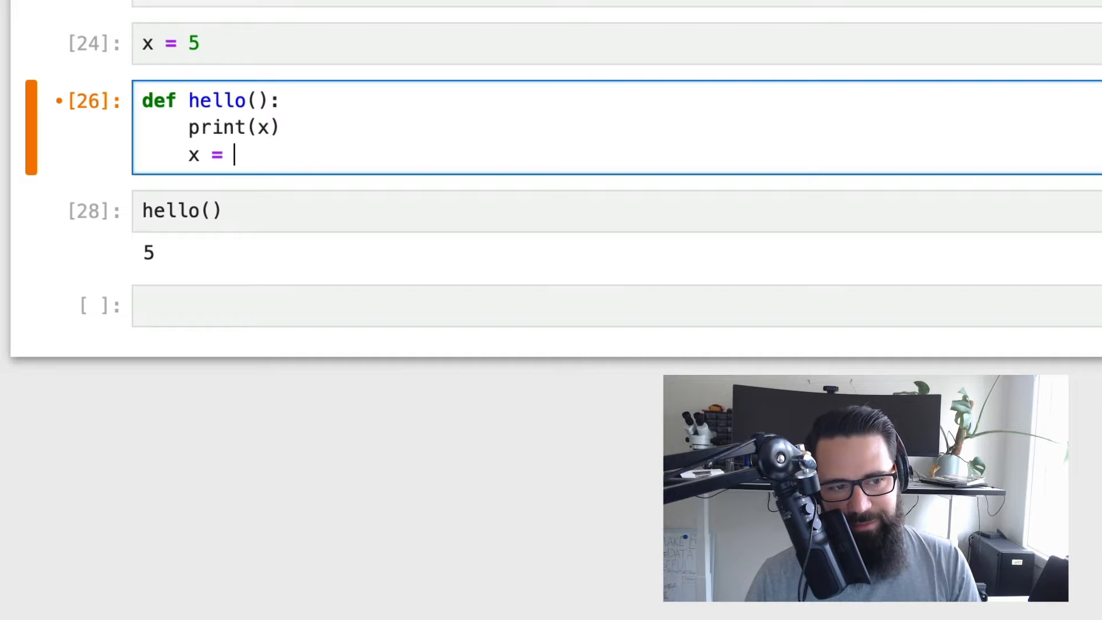
text(6)
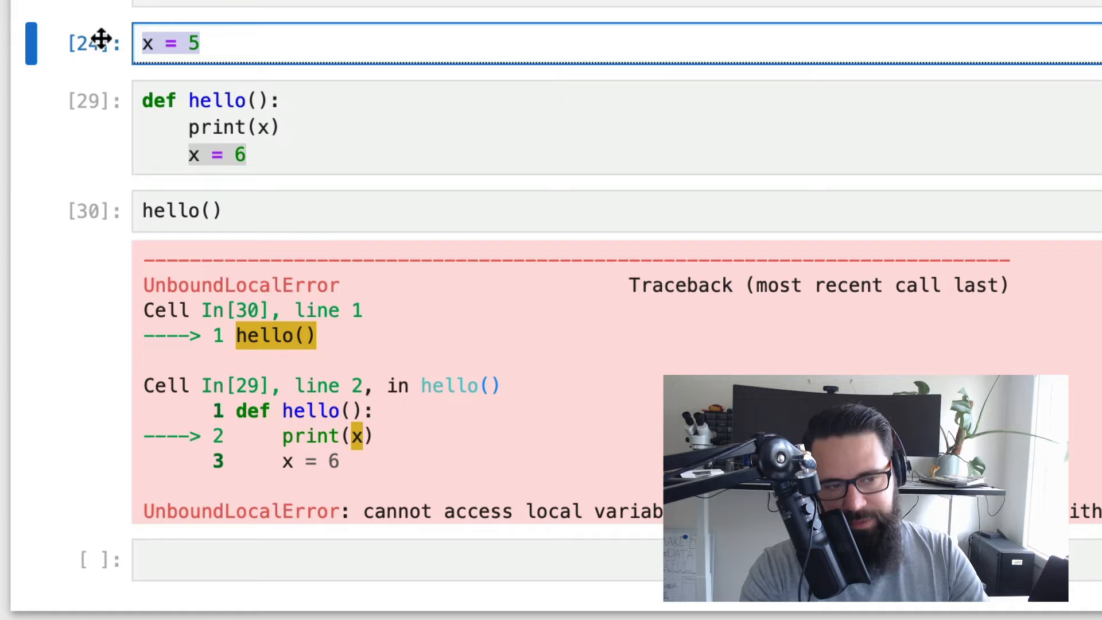
Step: Edit hello to remove the assignment so hello() prints 5 again, then restore the line
click(193, 101)
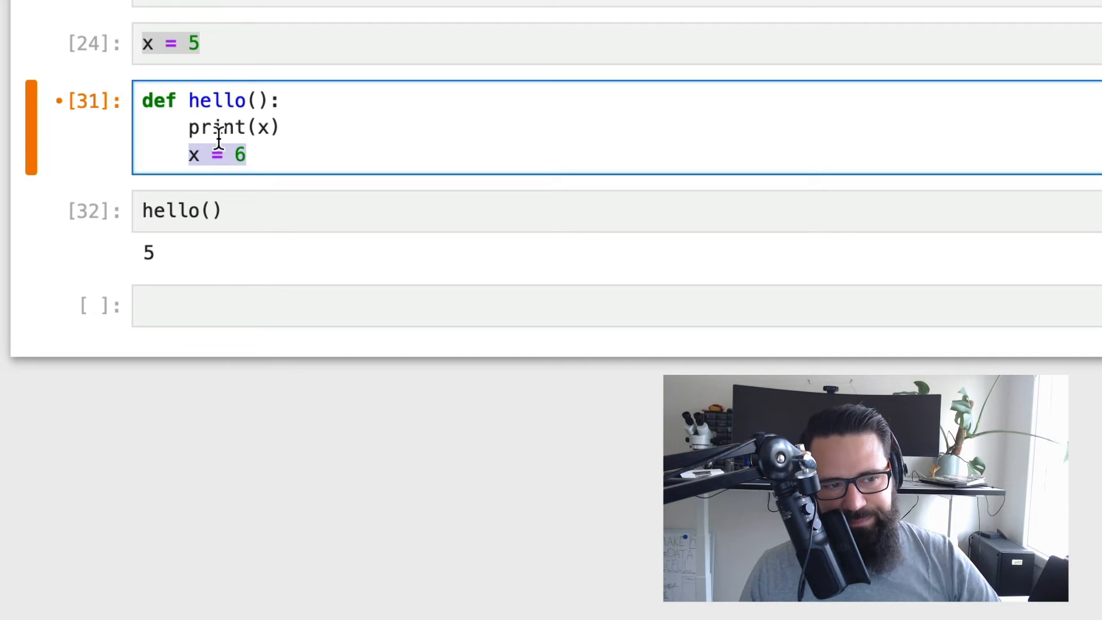
click(169, 41)
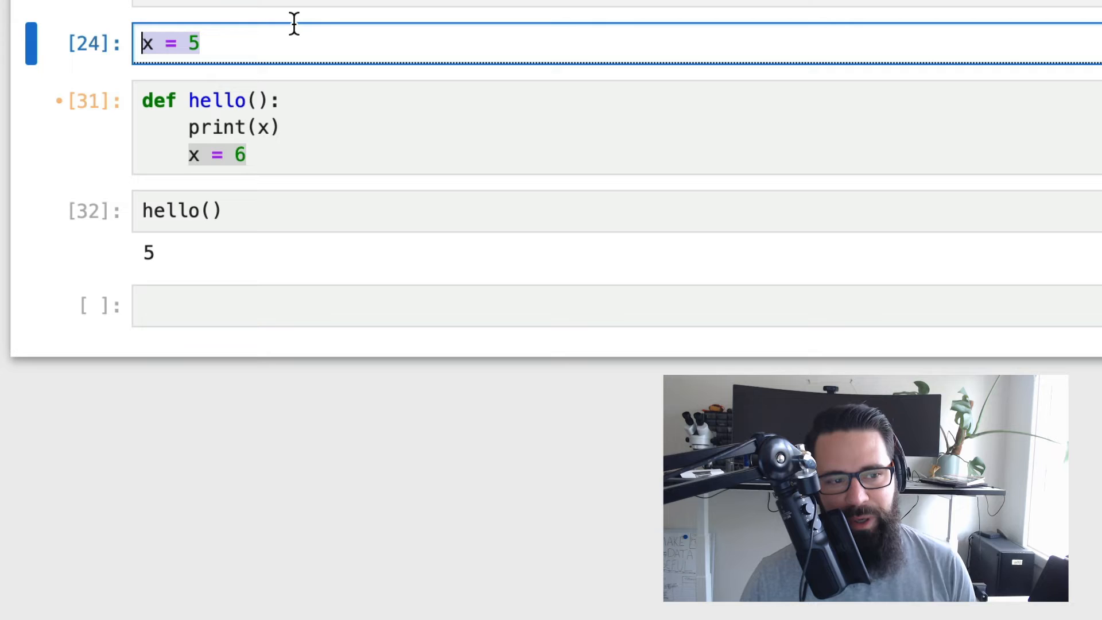
click(267, 126)
text(y)
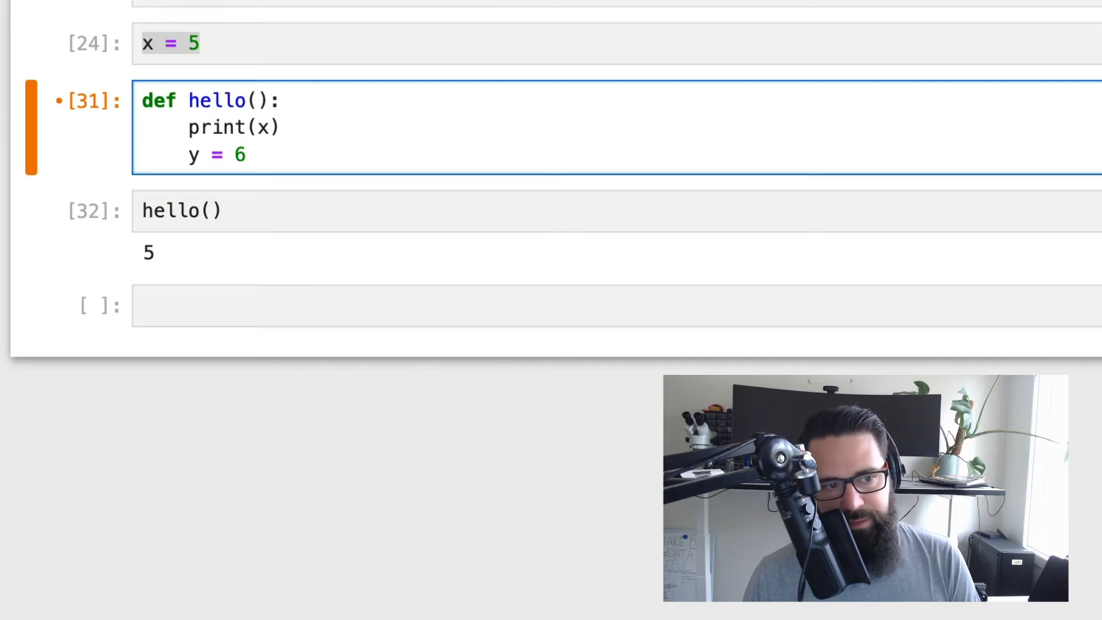
Step: Run hello with y = 6 printing 5, then strip it back to only print(x)
key(Shift+Enter)
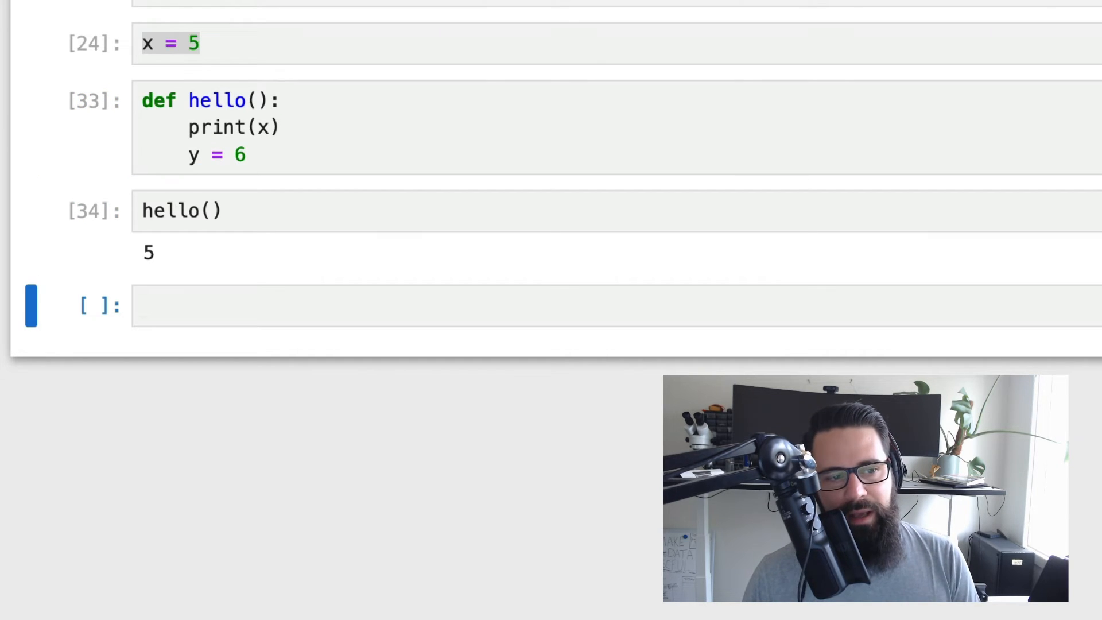
click(273, 155)
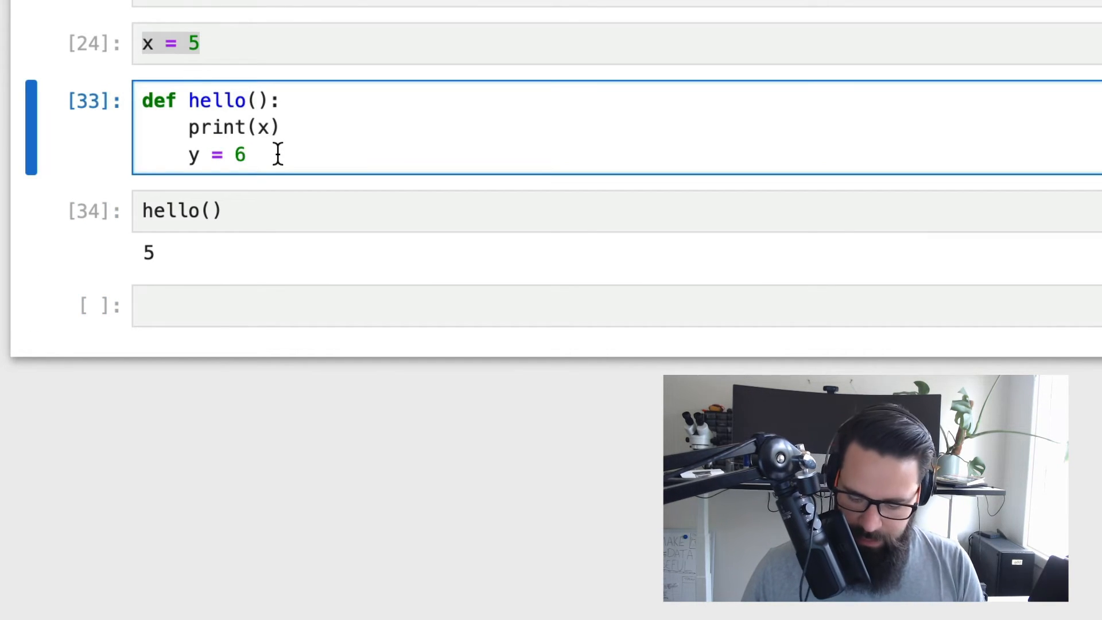
key(Enter)
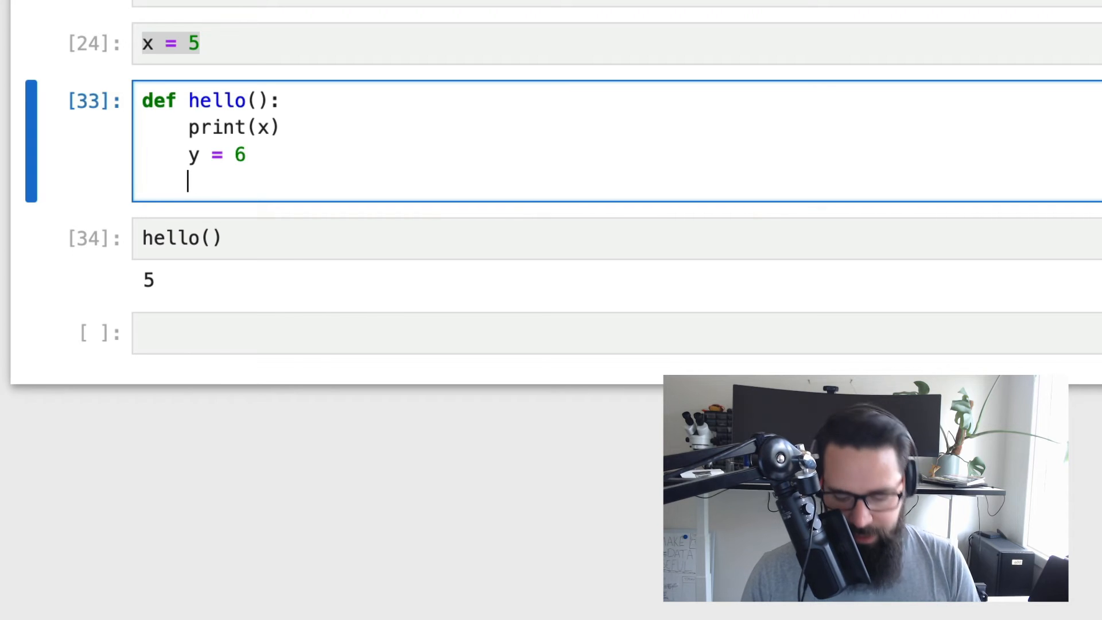
text(print()
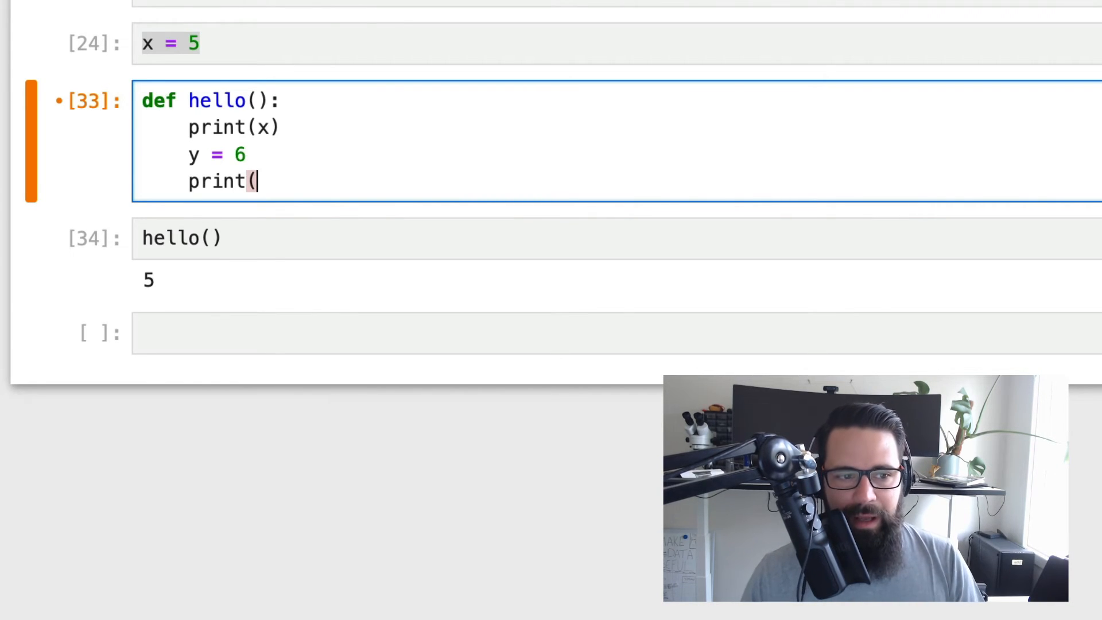
key(Backspace)
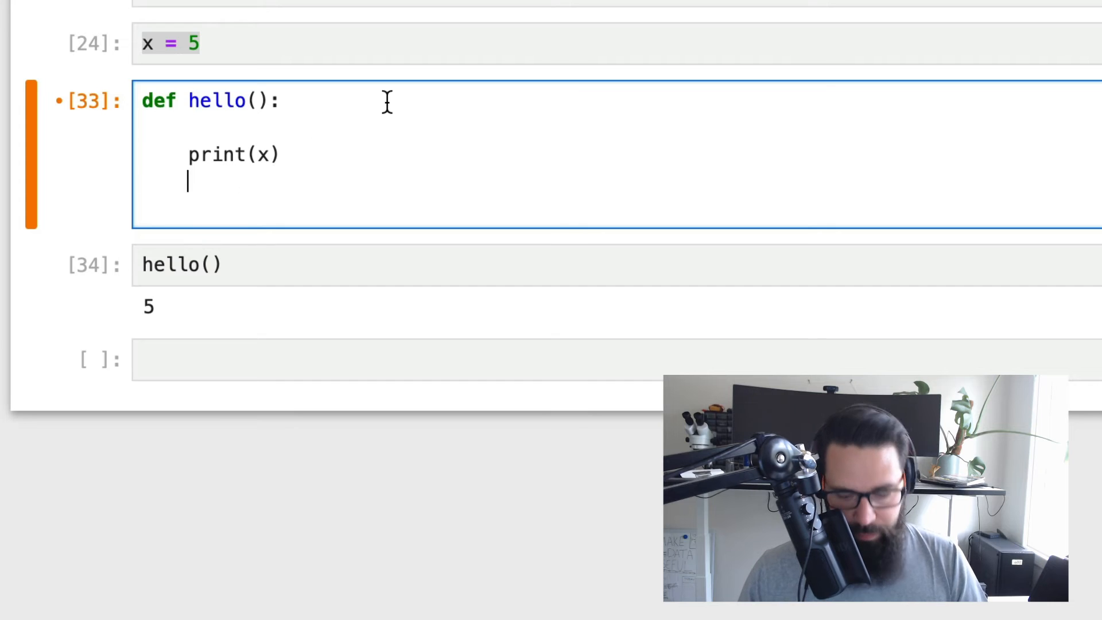
Step: Restore x = 6 and add global x so hello() prints 5 and x becomes 6
text(x = 6)
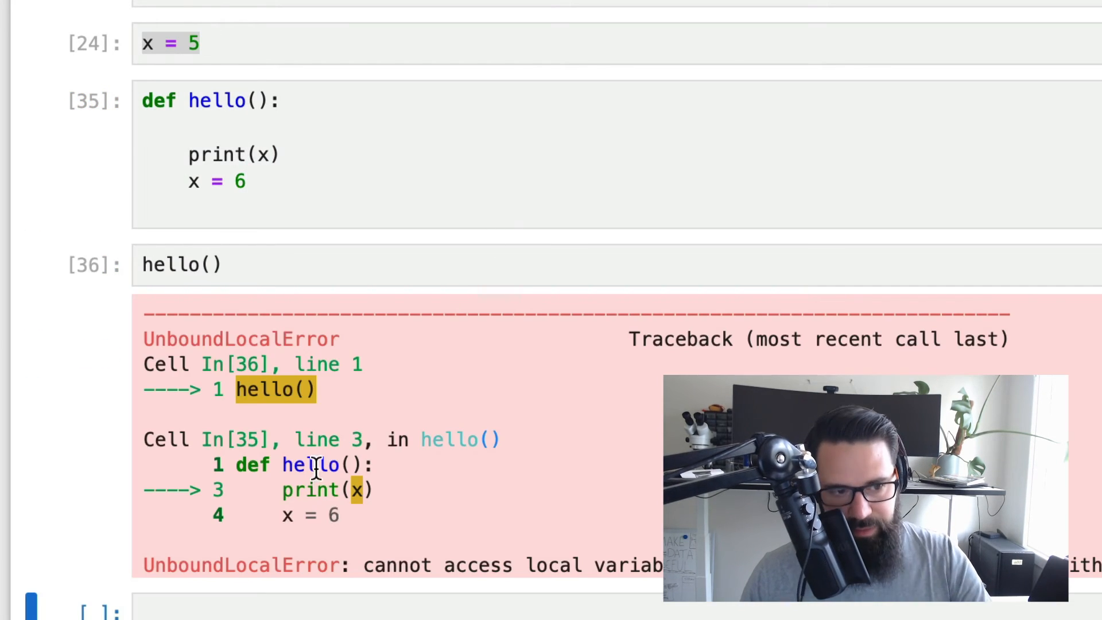
text(gl)
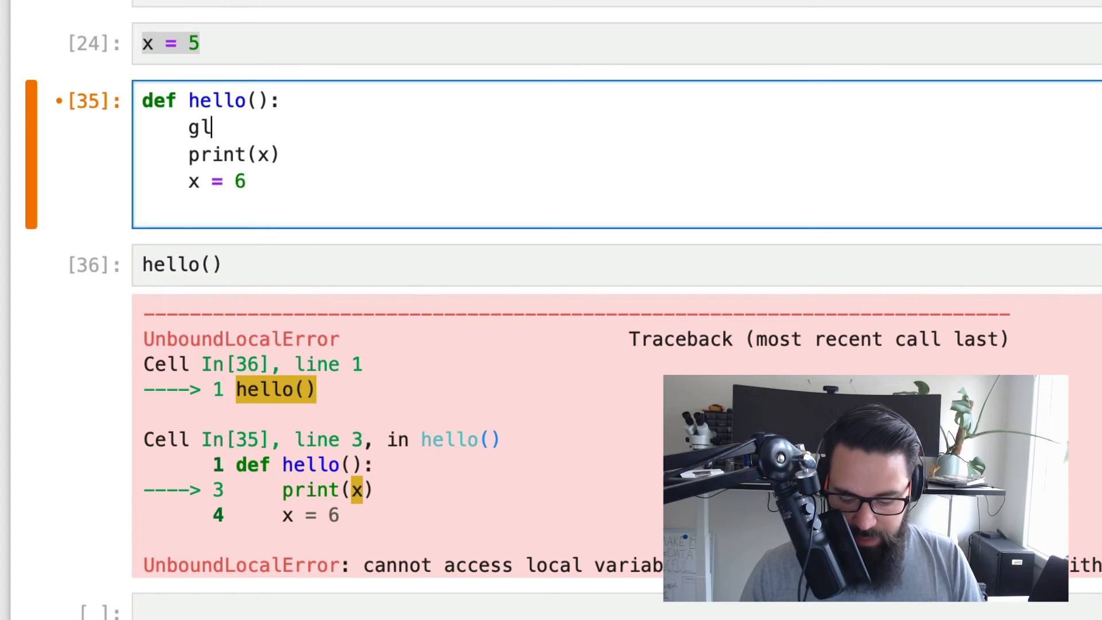
text(obal)
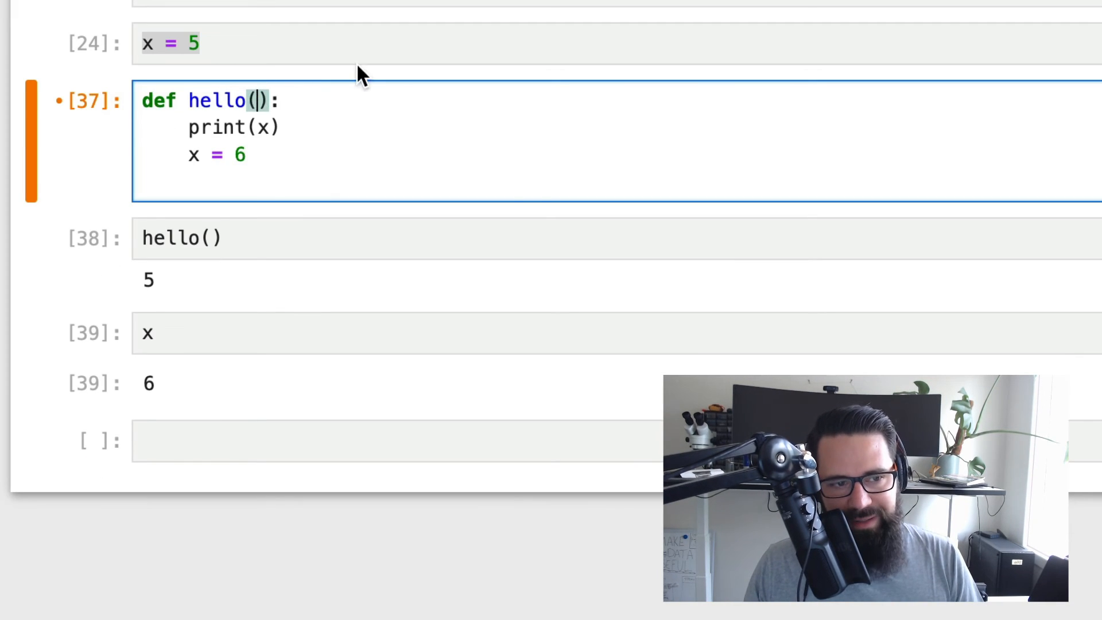
Step: Make hello(x) return x after setting it to 6, so hello(10) prints 10 and returns 6
text(x)
click(617, 239)
text(10)
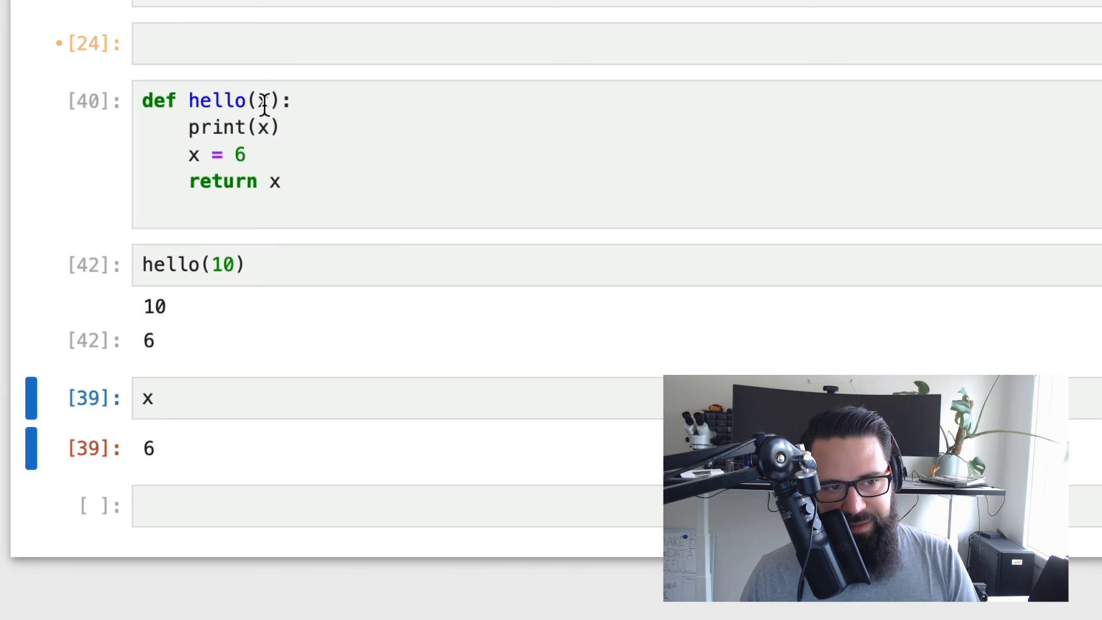
click(234, 127)
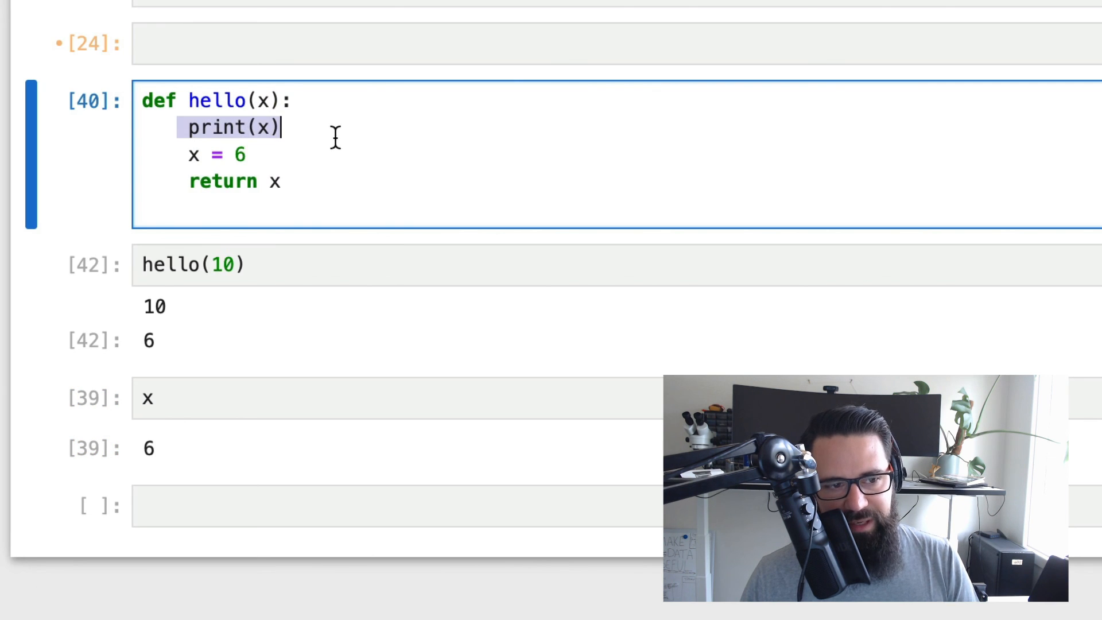